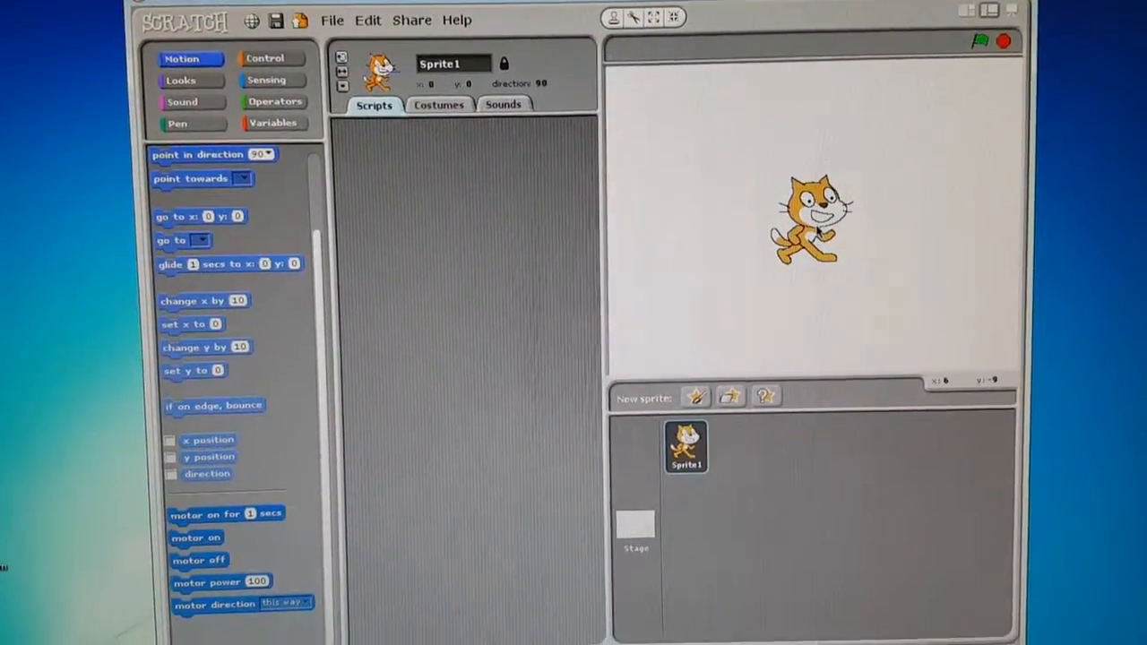
# Step: Delete the default cat Sprite1 so the stage is empty
pyautogui.rightClick(684, 446)
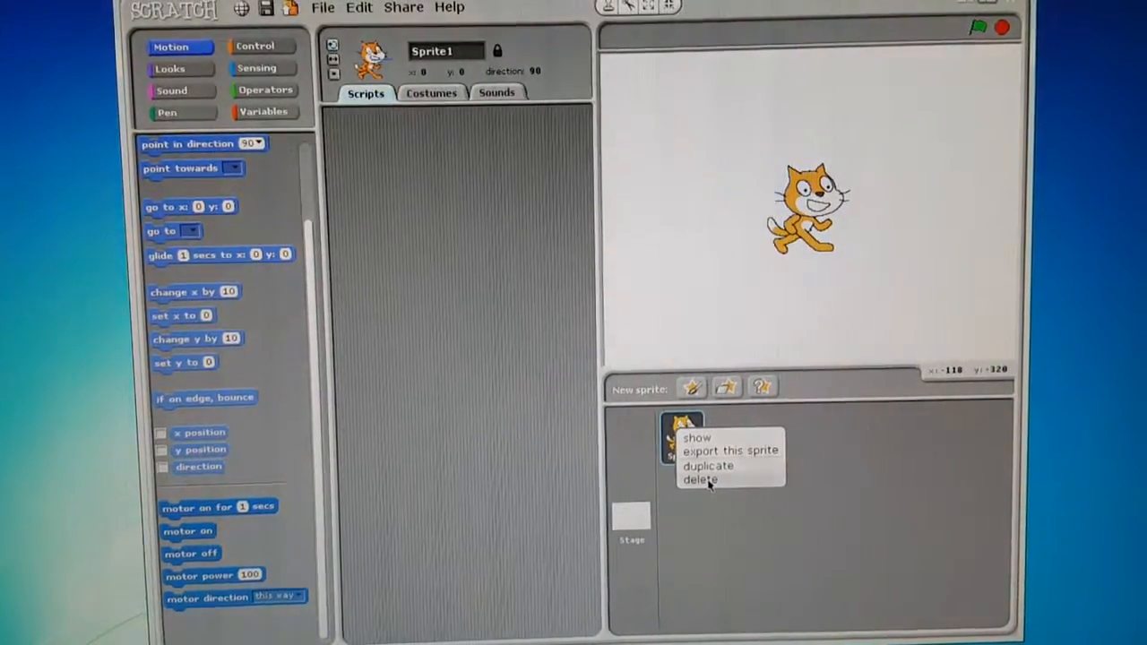
pyautogui.click(701, 480)
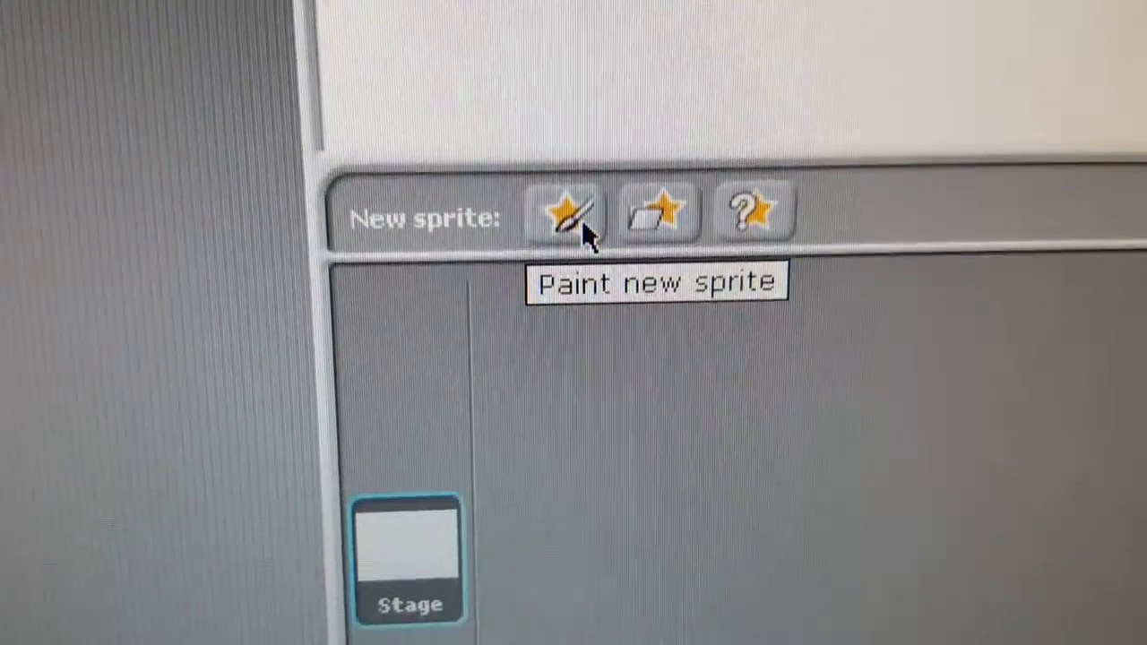
# Step: Start a new painted sprite and brush a black ring with cabin loops around its rim
pyautogui.click(564, 214)
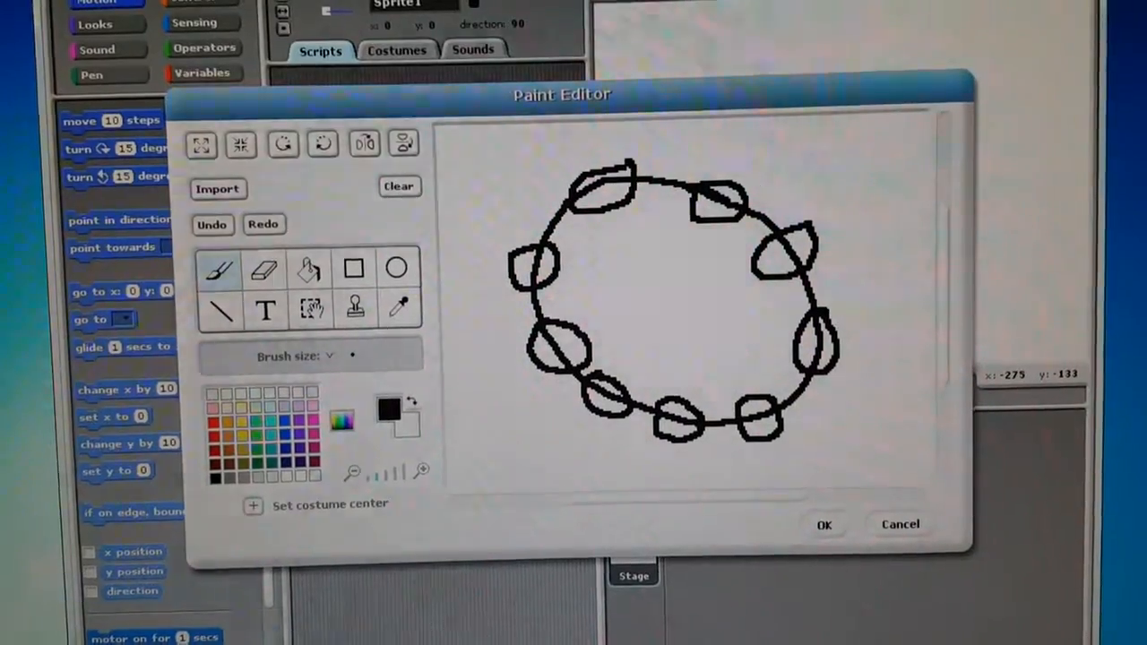
pyautogui.moveTo(308, 269)
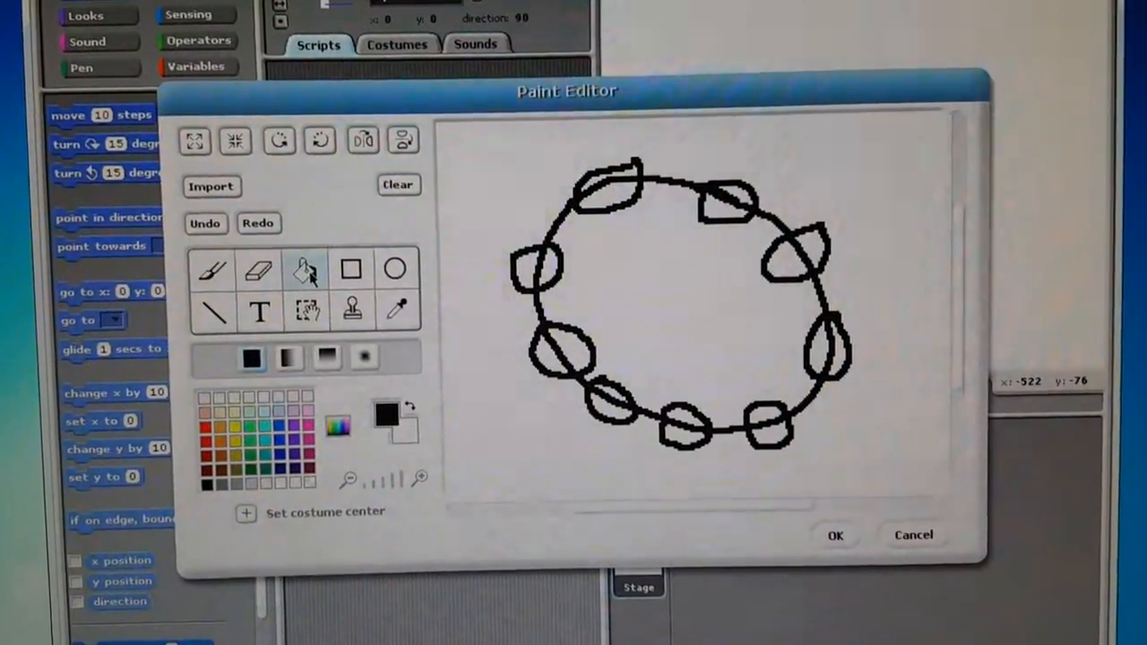
# Step: Fill the left cabin yellow and the top cabin red, then pick the next cabin colour
pyautogui.click(247, 416)
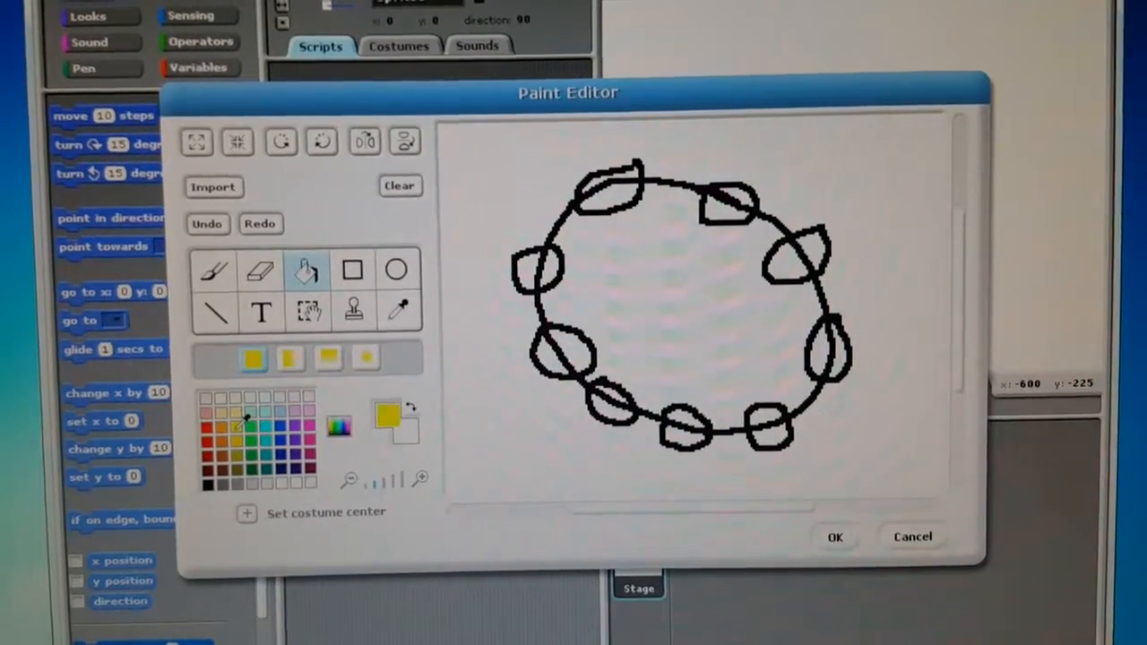
pyautogui.click(534, 269)
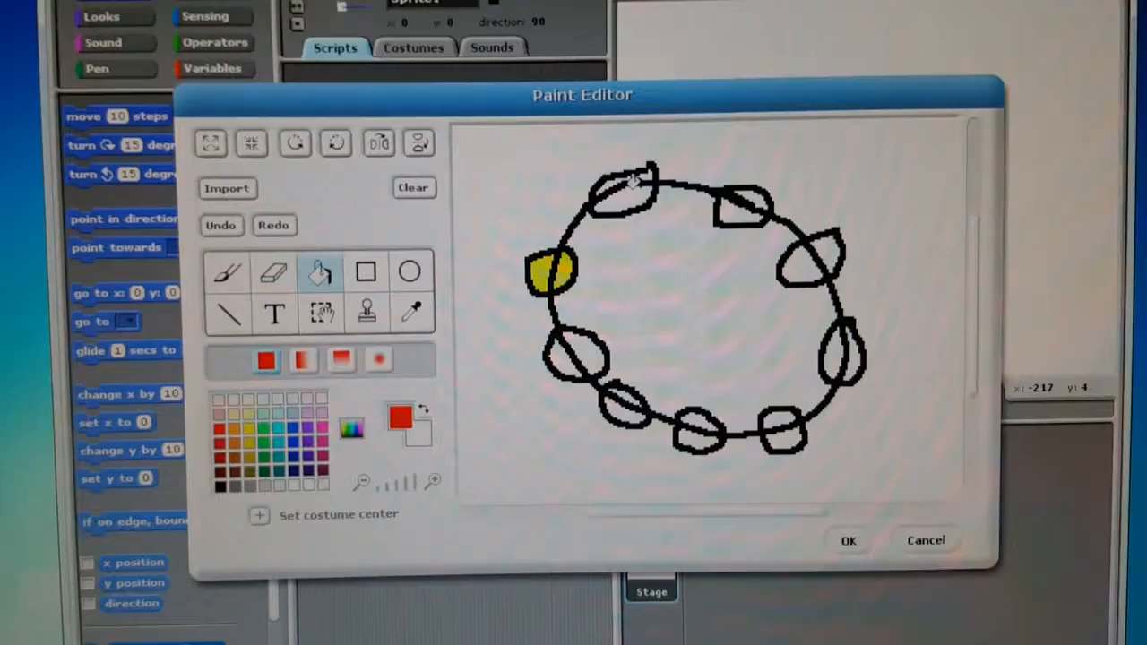
pyautogui.click(624, 194)
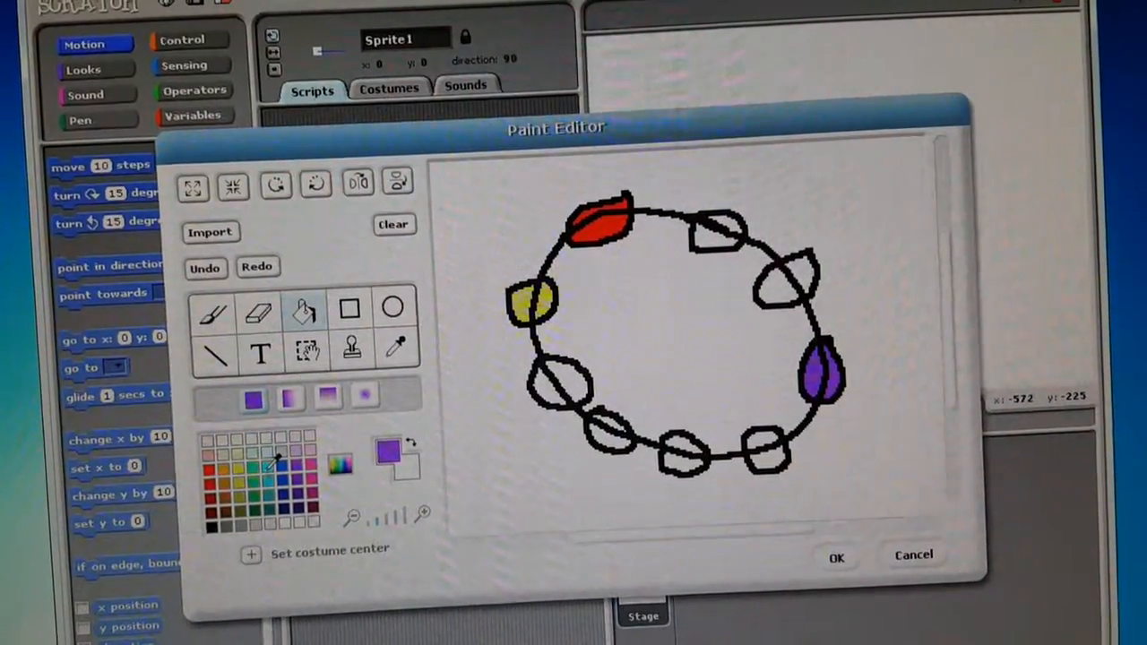
pyautogui.click(690, 439)
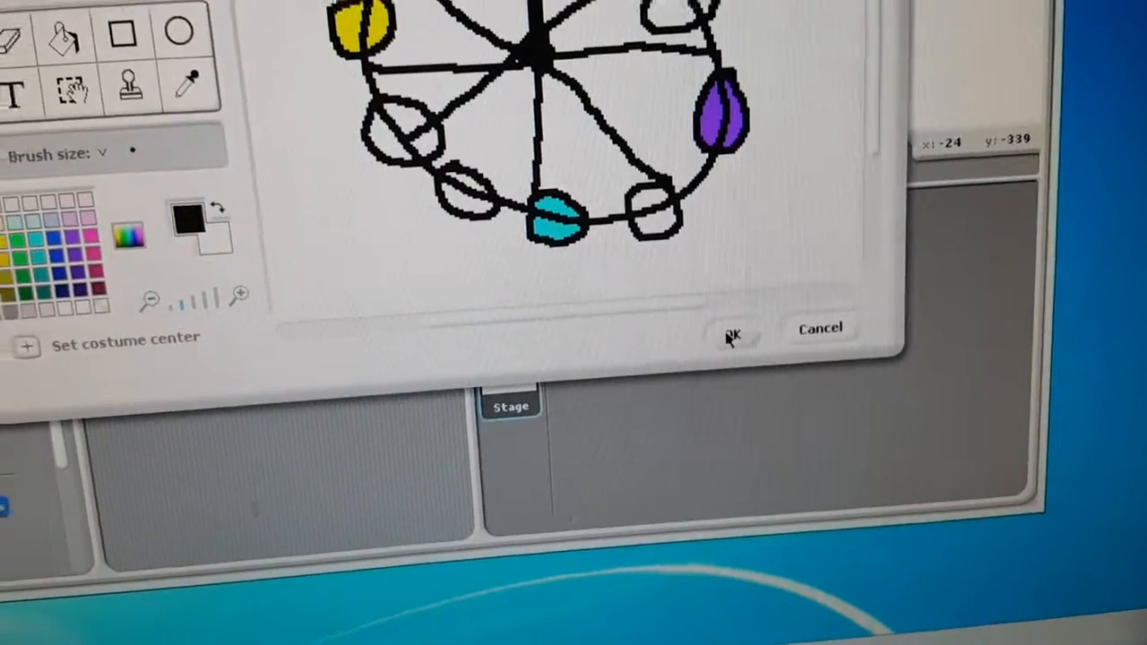
# Step: Accept the finished spoked, coloured wheel as a sprite
pyautogui.click(733, 329)
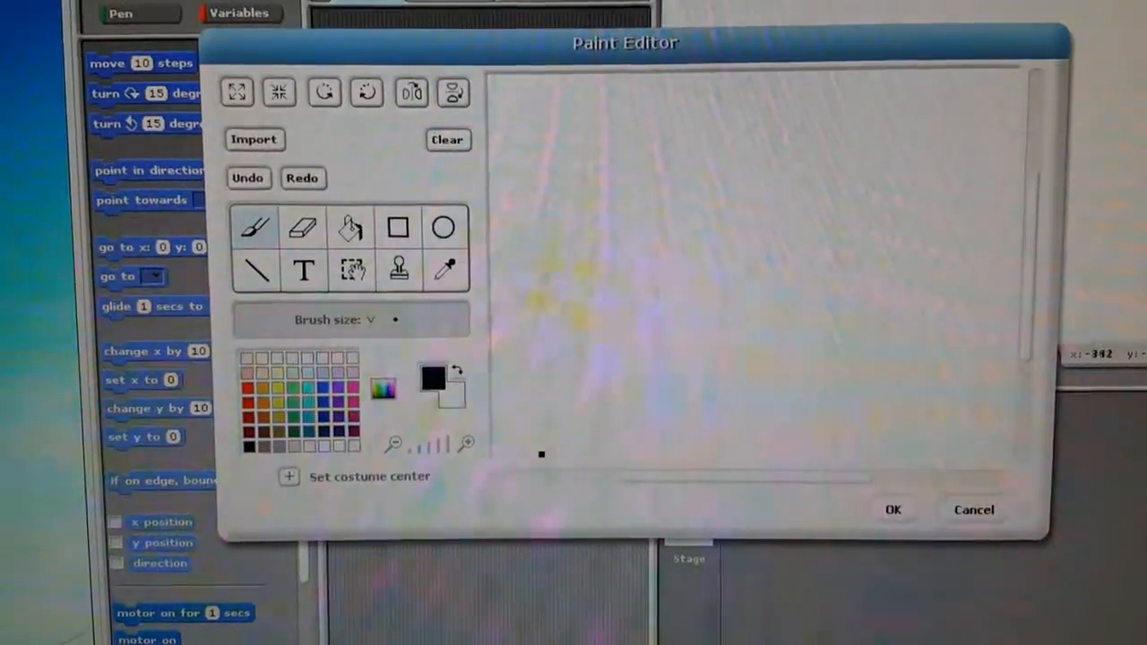
# Step: Draw a wide triangle, fill it gold and accept it as the base sprite
pyautogui.moveTo(537, 455); pyautogui.dragTo(990, 457)
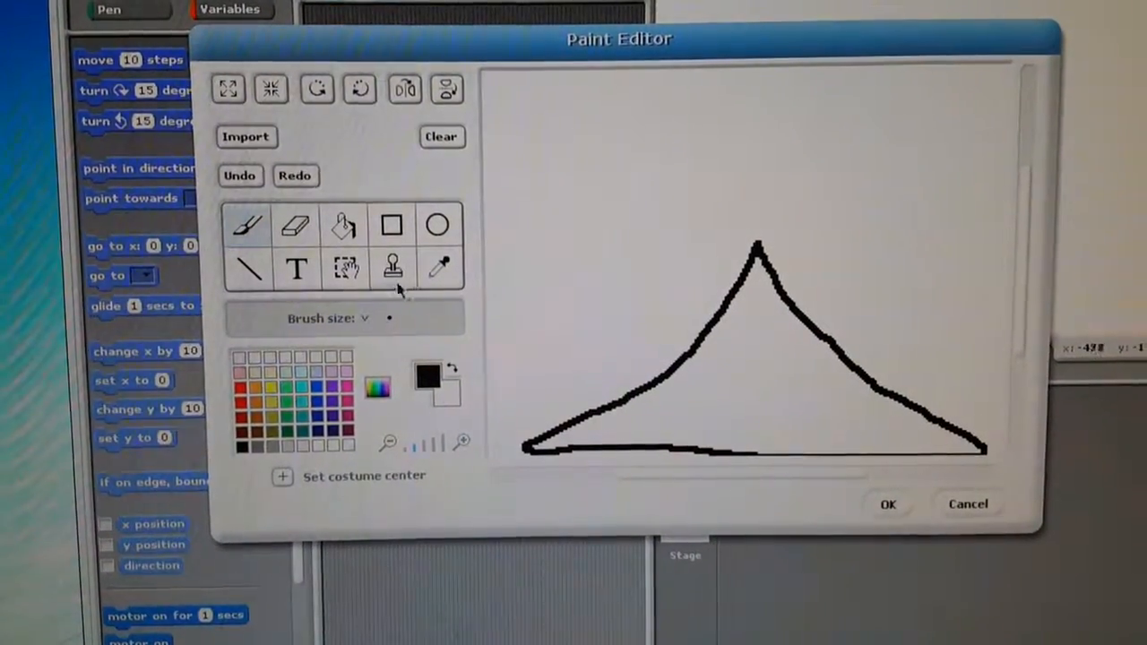
pyautogui.click(344, 224)
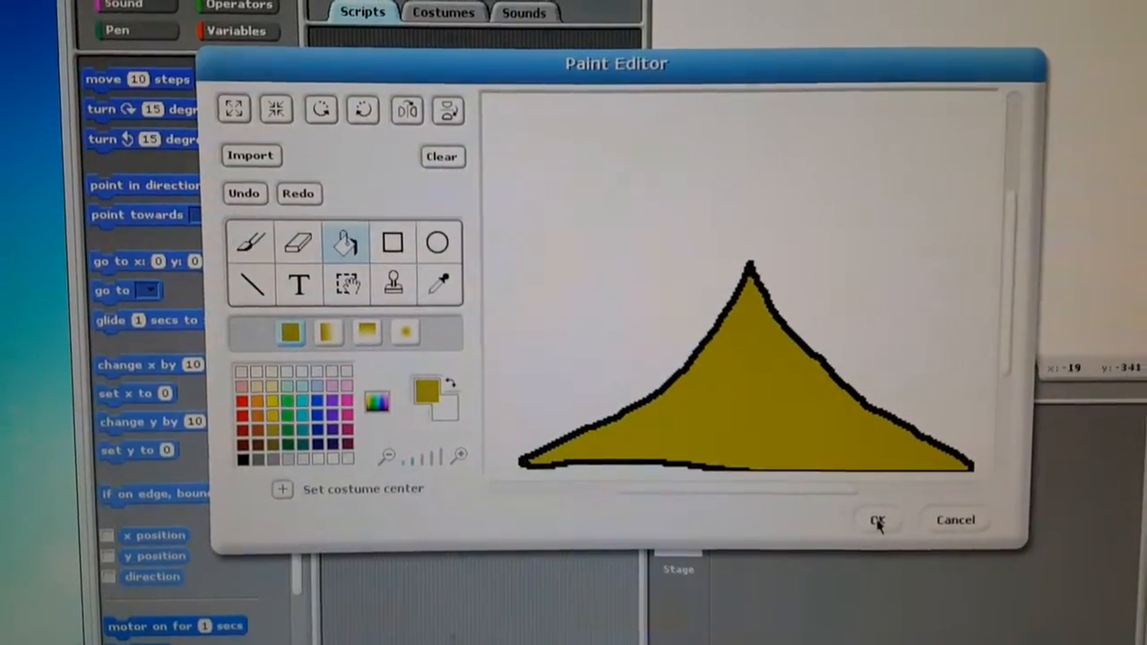
pyautogui.click(876, 520)
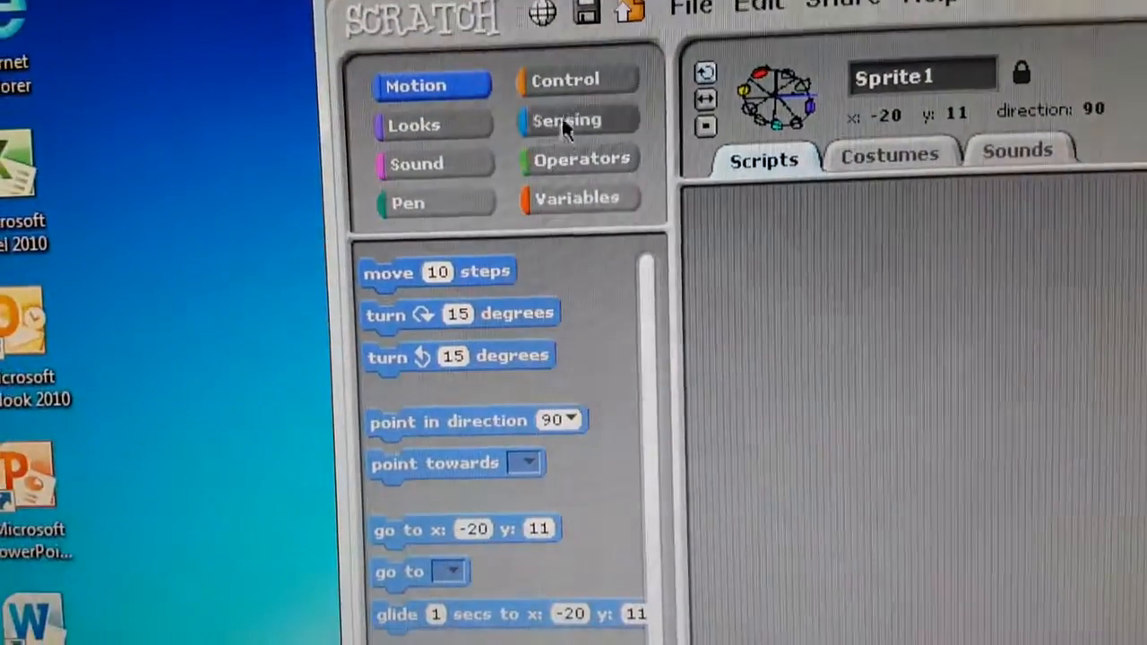
pyautogui.click(591, 126)
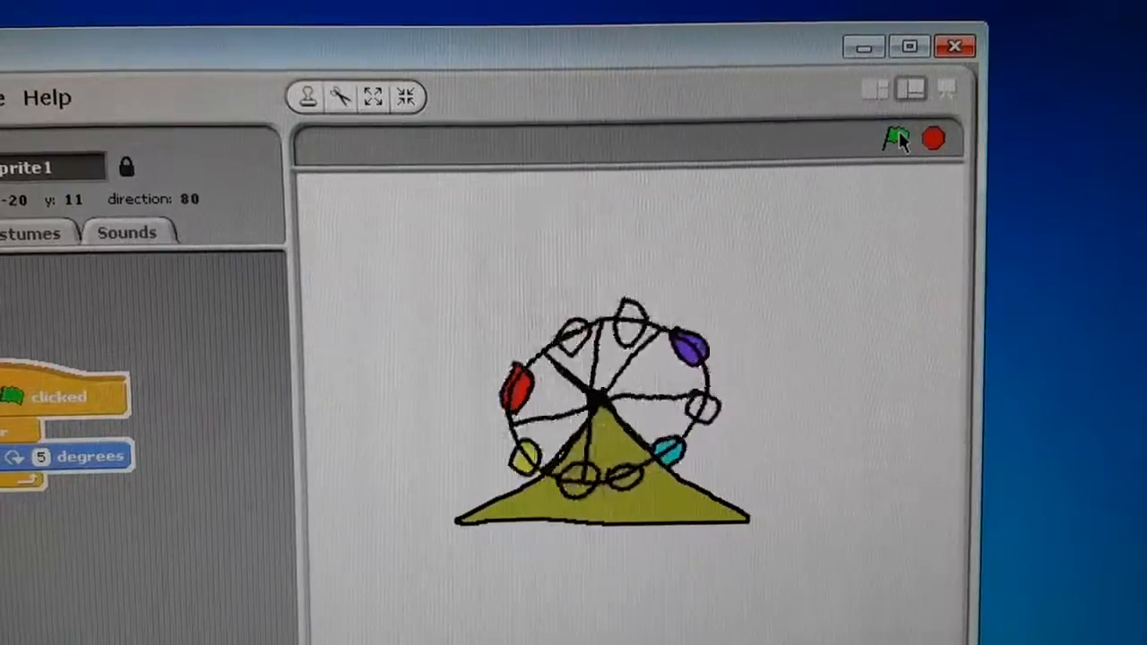
# Step: Run the project with the green flag so the wheel spins on the base, stopping and restarting it
pyautogui.click(896, 136)
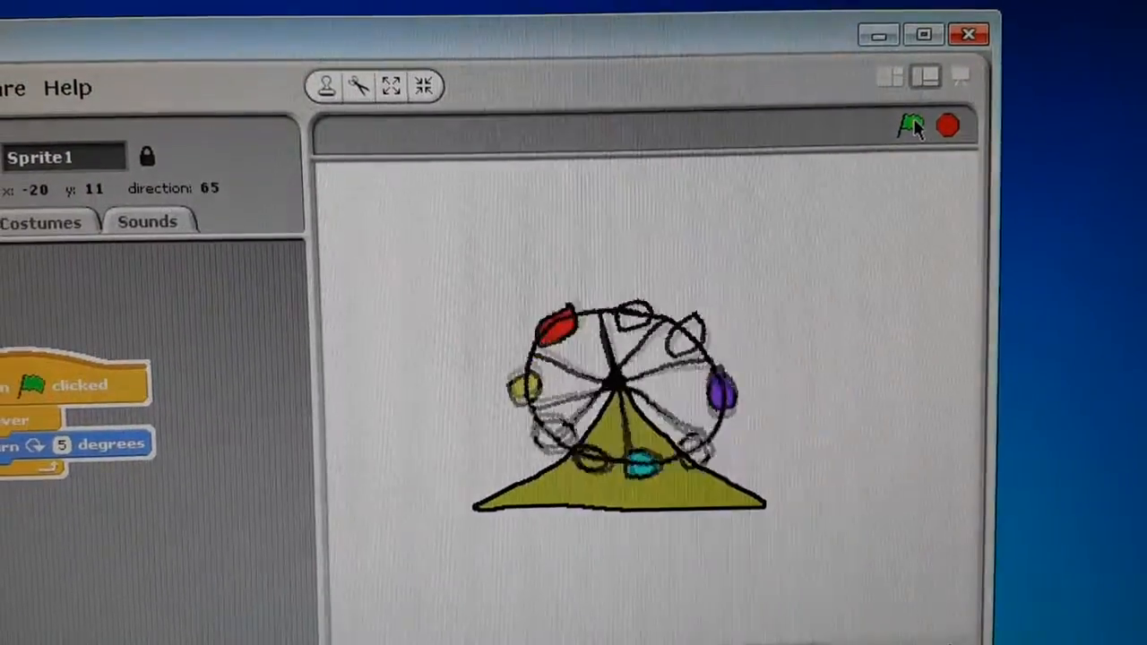
pyautogui.click(910, 125)
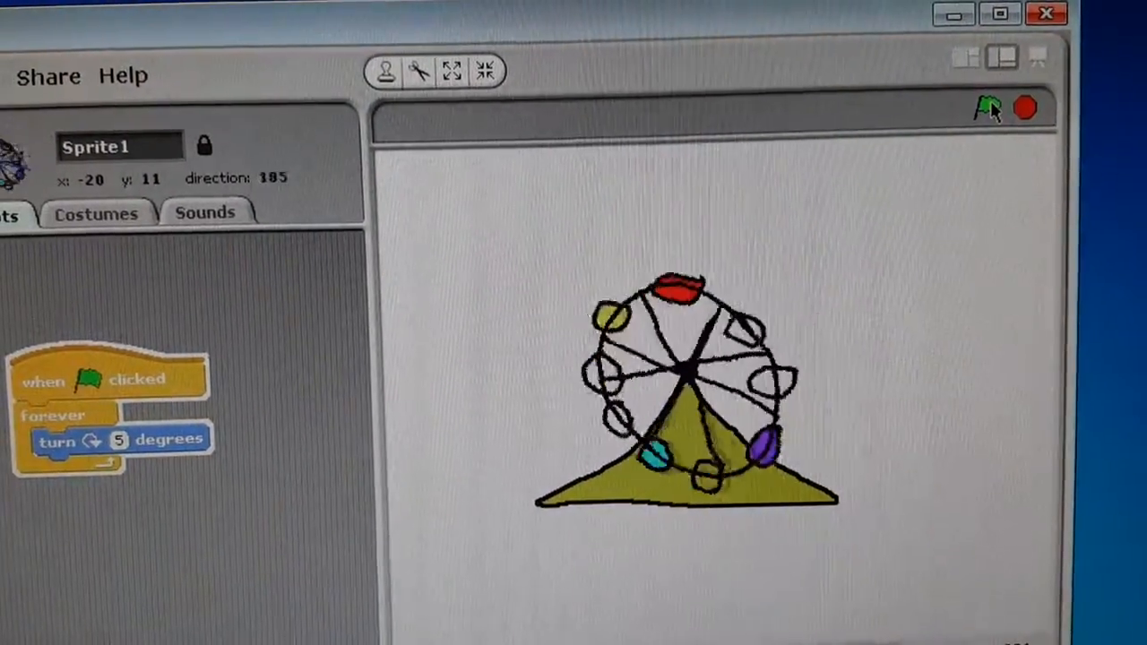
pyautogui.click(985, 108)
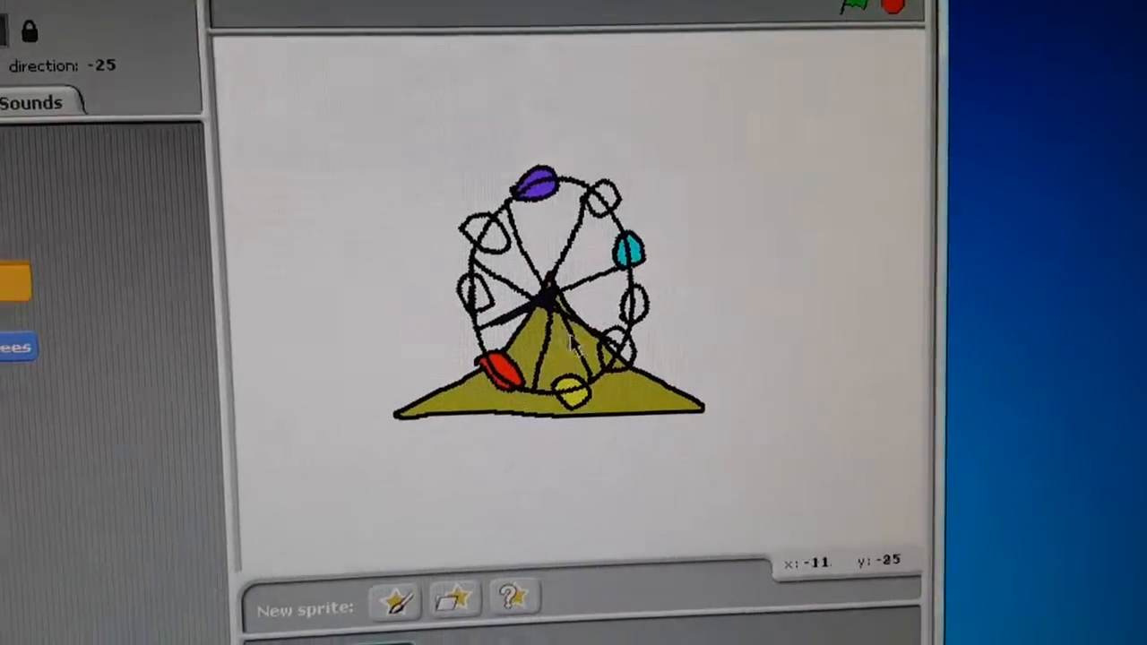
pyautogui.click(881, 63)
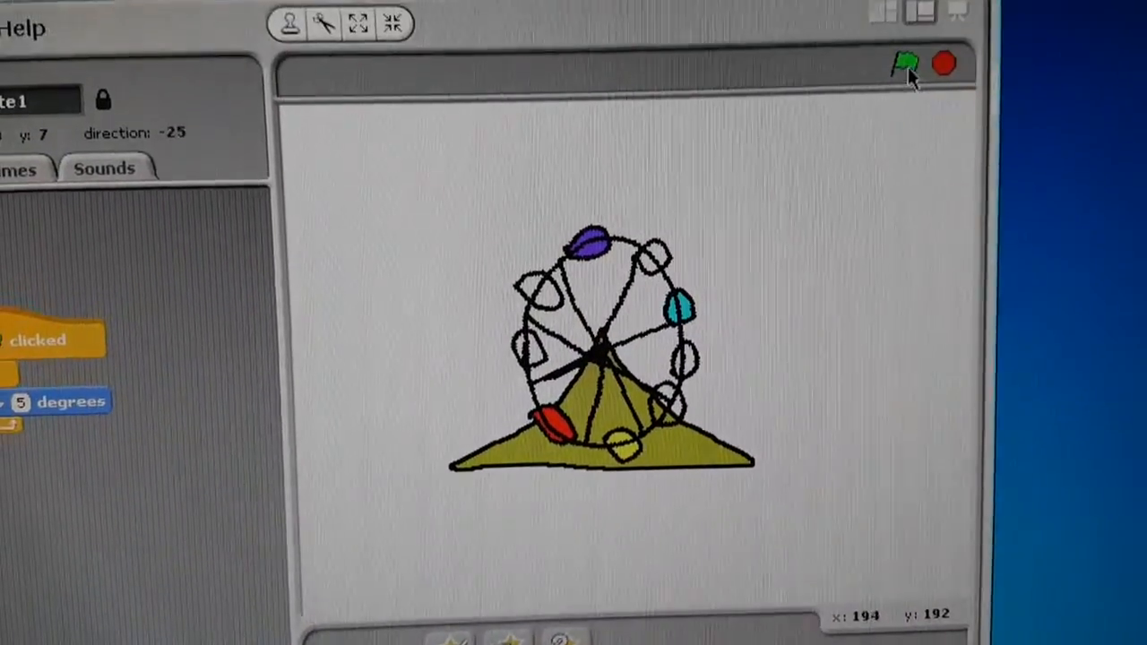
pyautogui.click(907, 65)
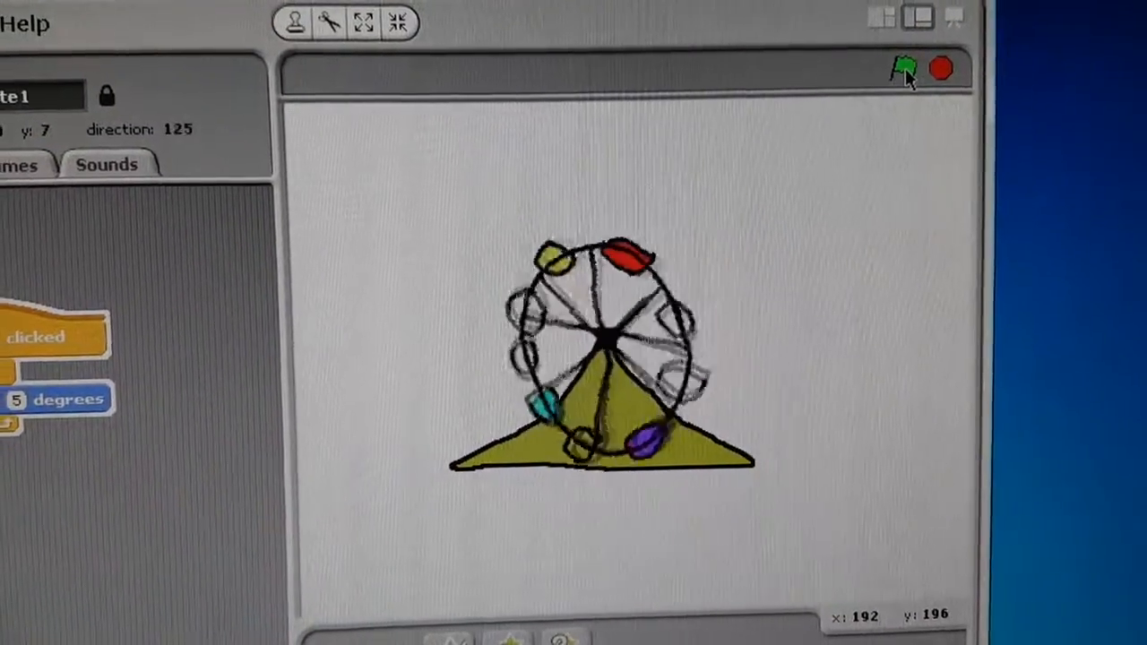
pyautogui.click(905, 68)
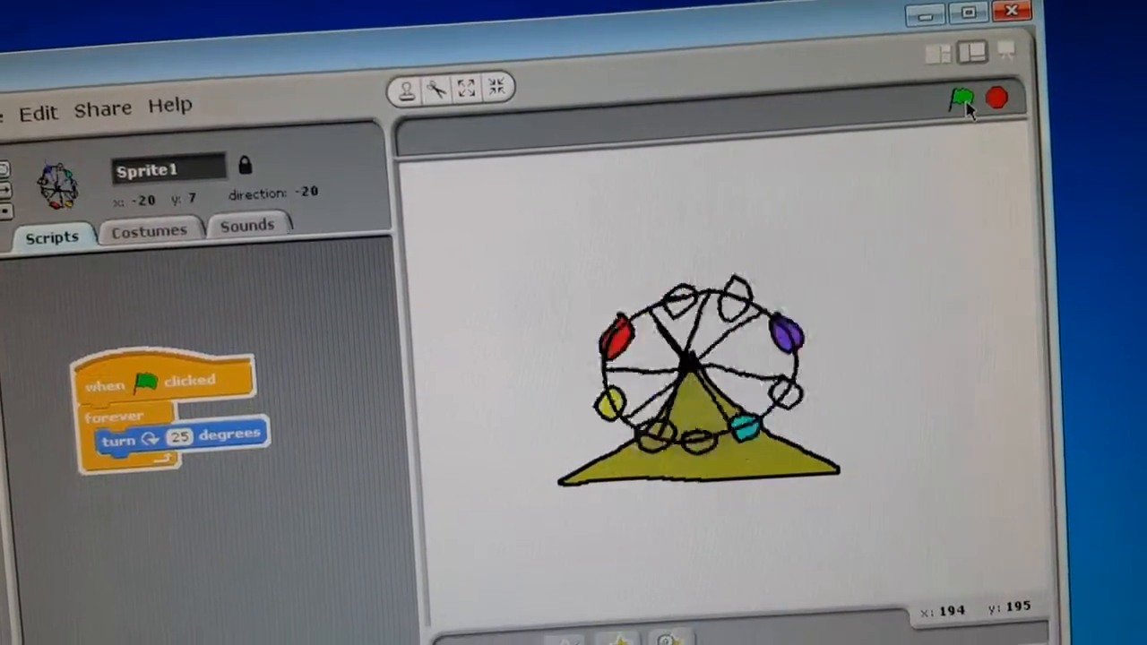
# Step: Run the wheel again at the faster 25-degree turn
pyautogui.click(953, 99)
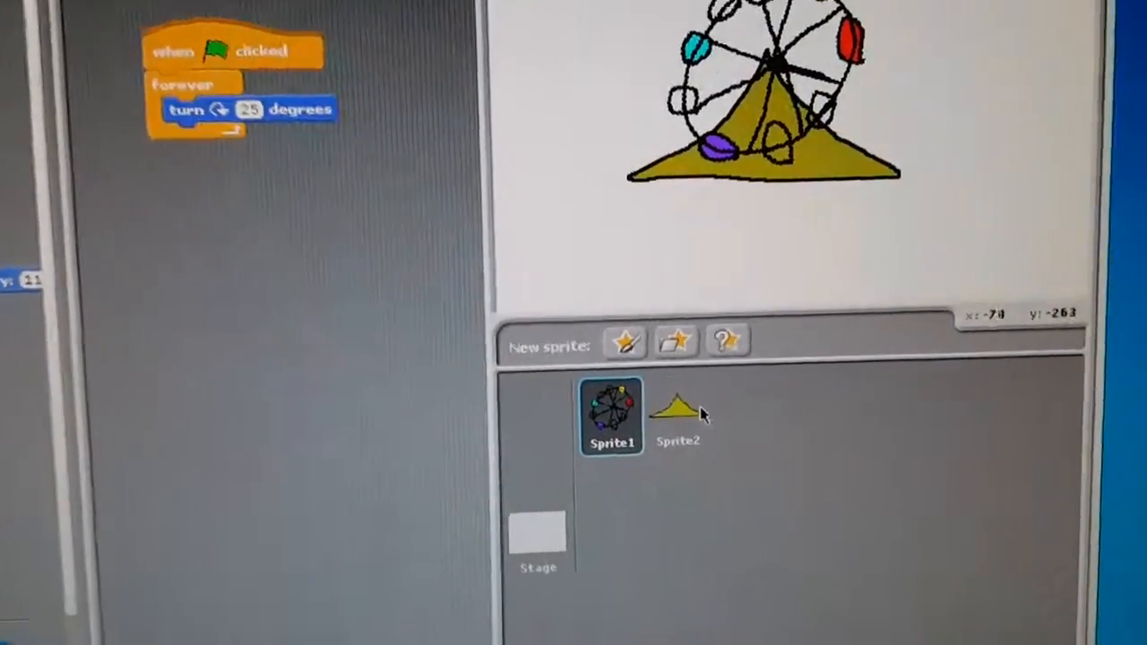
pyautogui.click(679, 416)
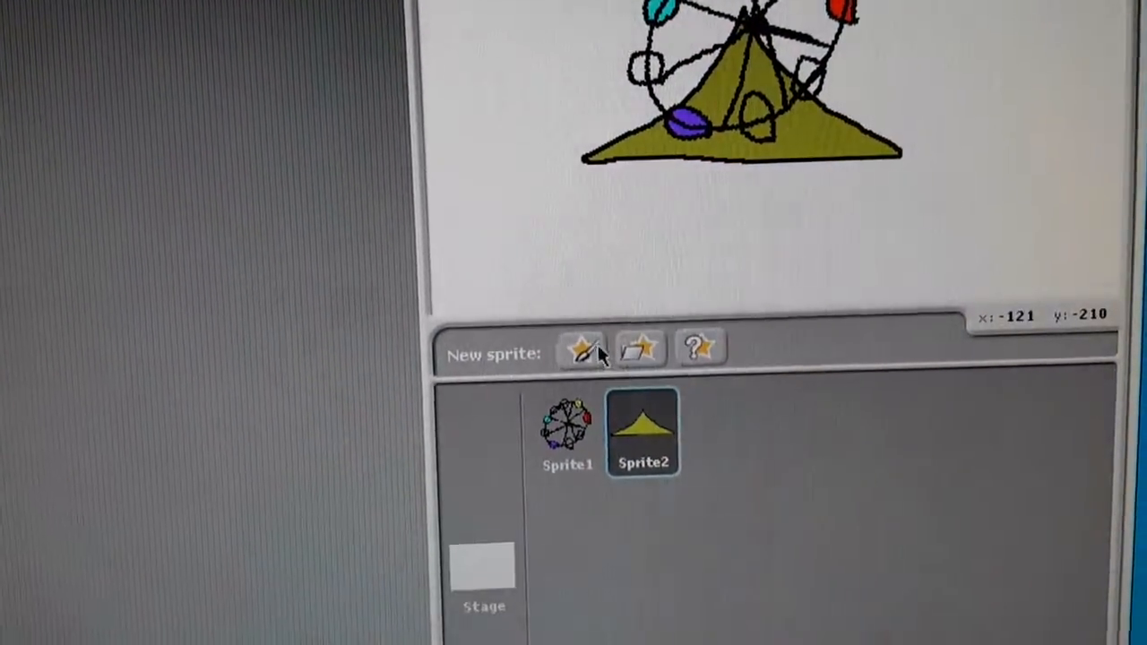
pyautogui.moveTo(580, 348)
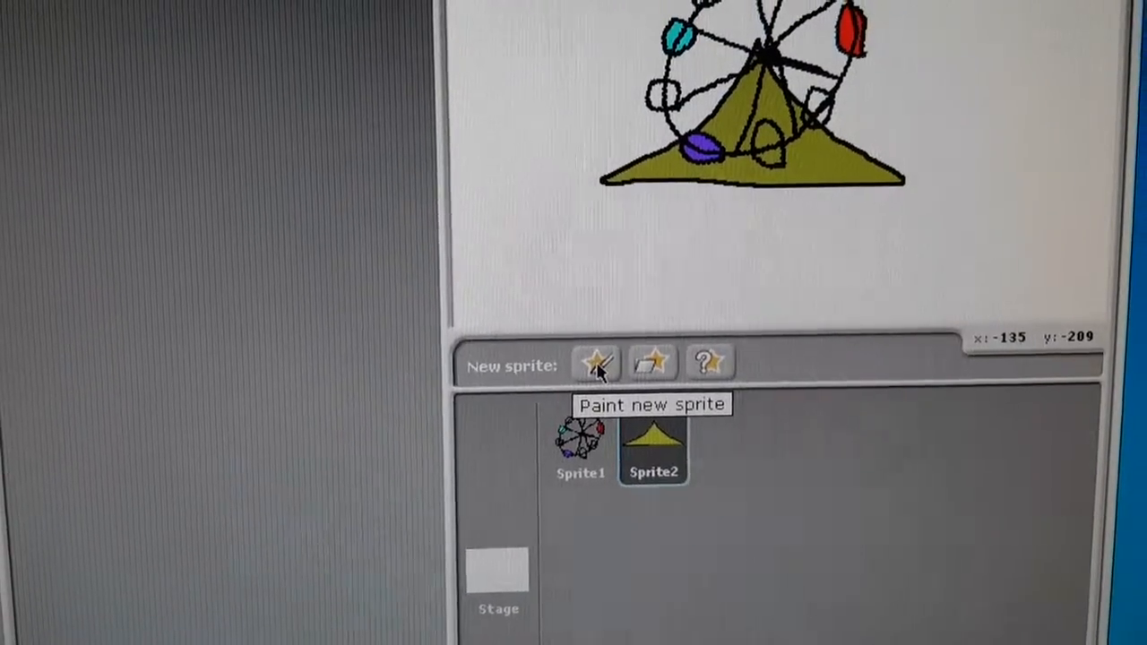